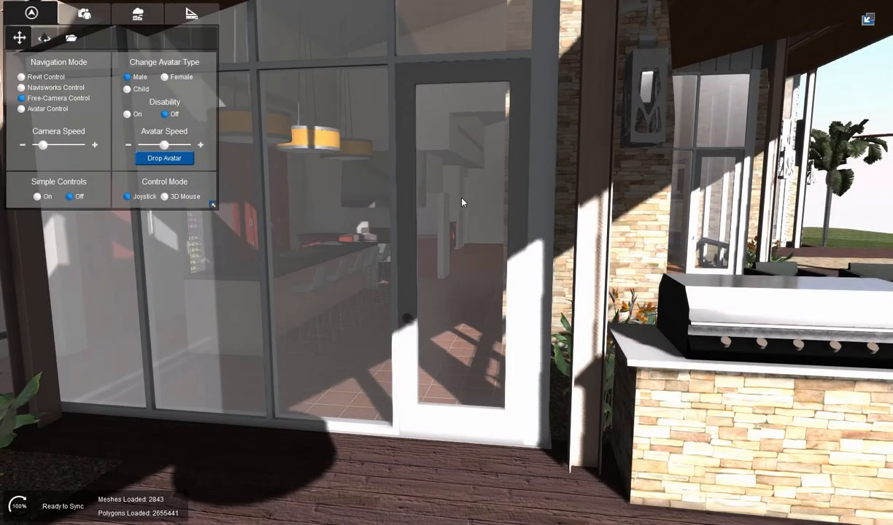
mouse_move(452, 252)
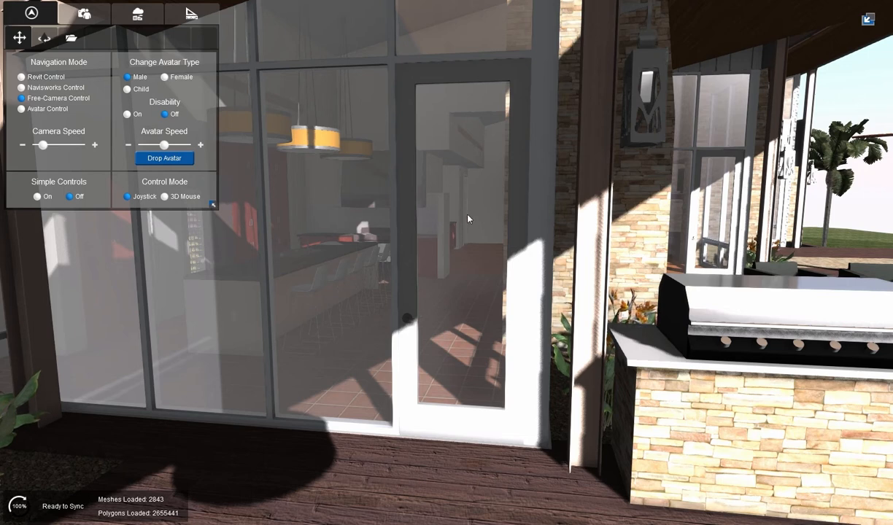
mouse_move(475, 267)
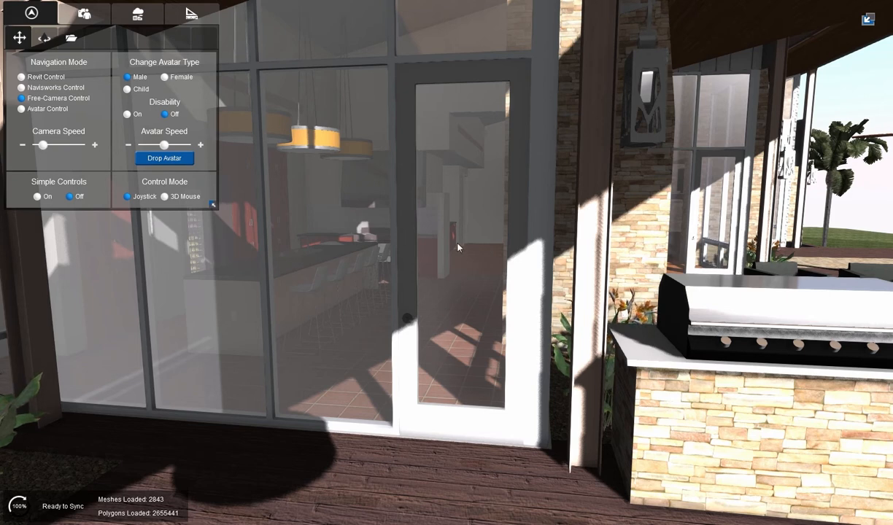
Select the glass patio door, enter Custom Door Mode as a Single Door, and start moving its hinge axis.
left_click(460, 246)
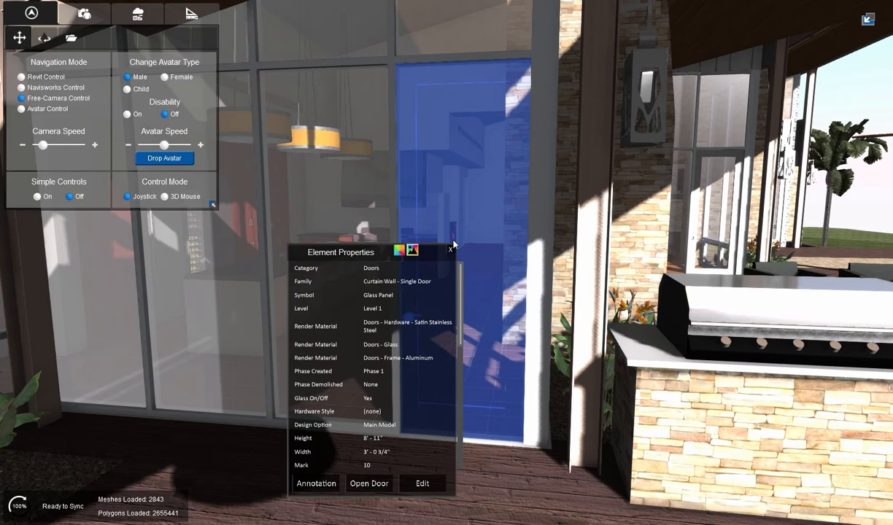
left_click(129, 14)
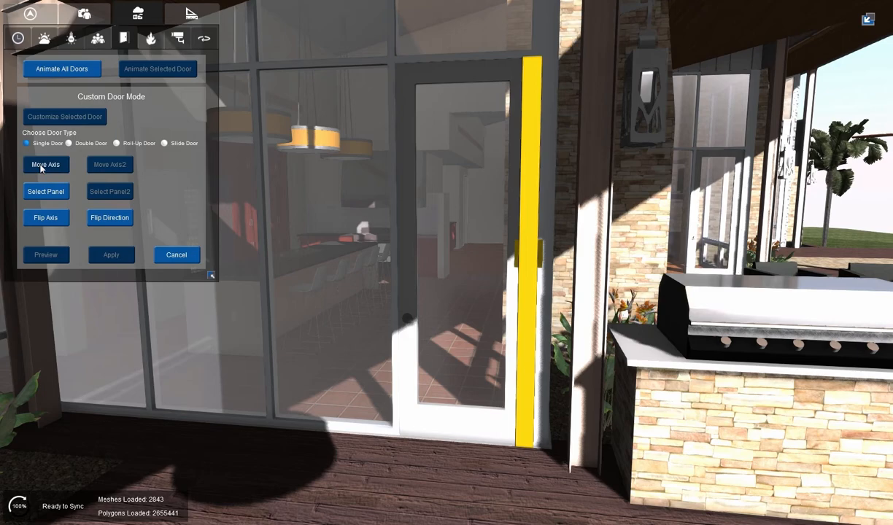
left_click(45, 164)
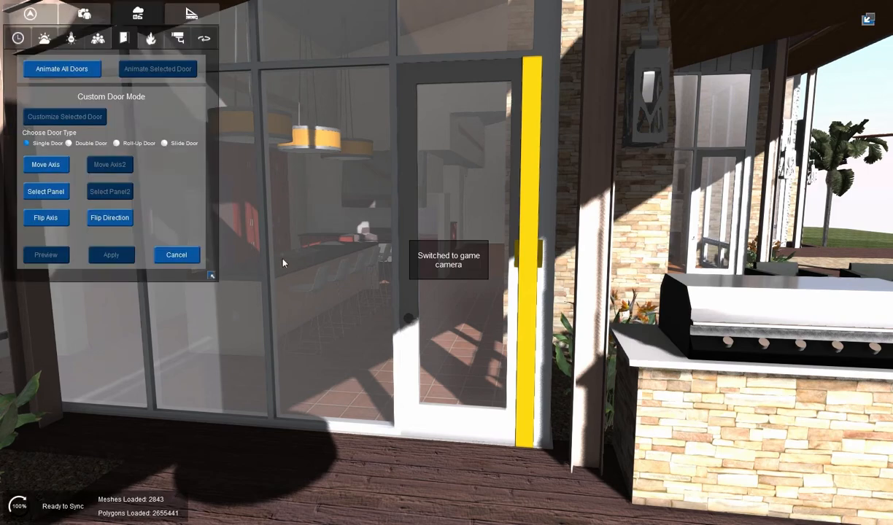
Mark the glass door leaf as the moving panel with Select Panel.
left_click(45, 191)
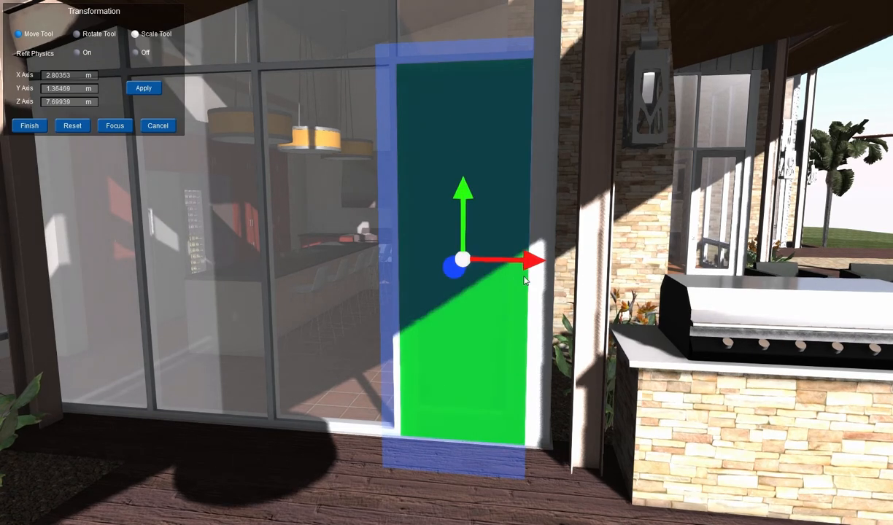
mouse_move(450, 237)
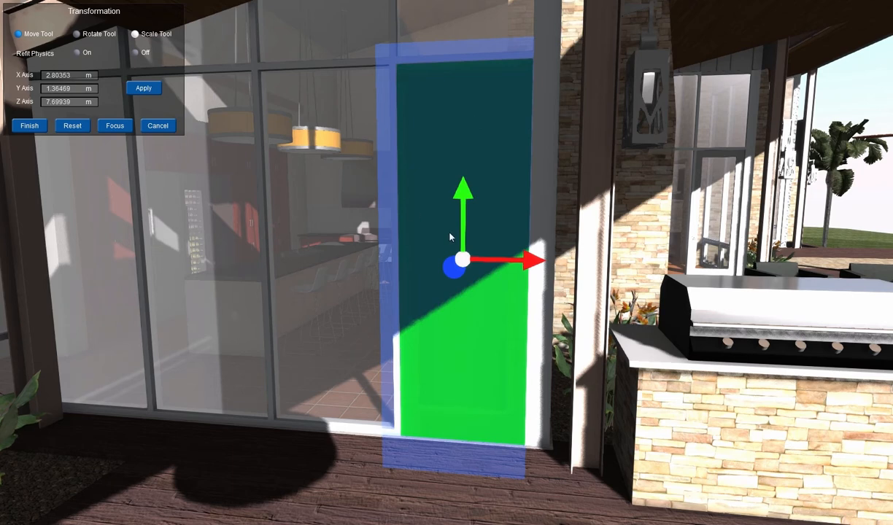
mouse_move(384, 94)
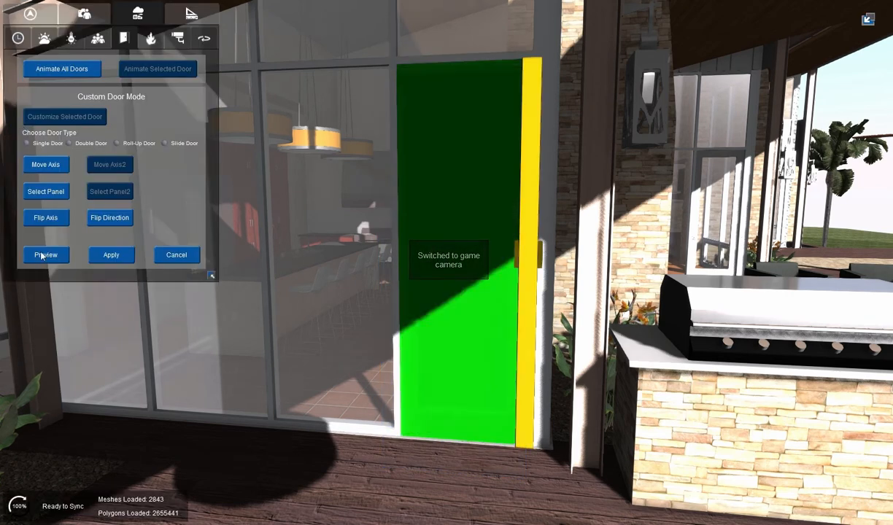
Preview the patio door swing, flip its hinge axis, re-preview, and apply the animation.
left_click(45, 255)
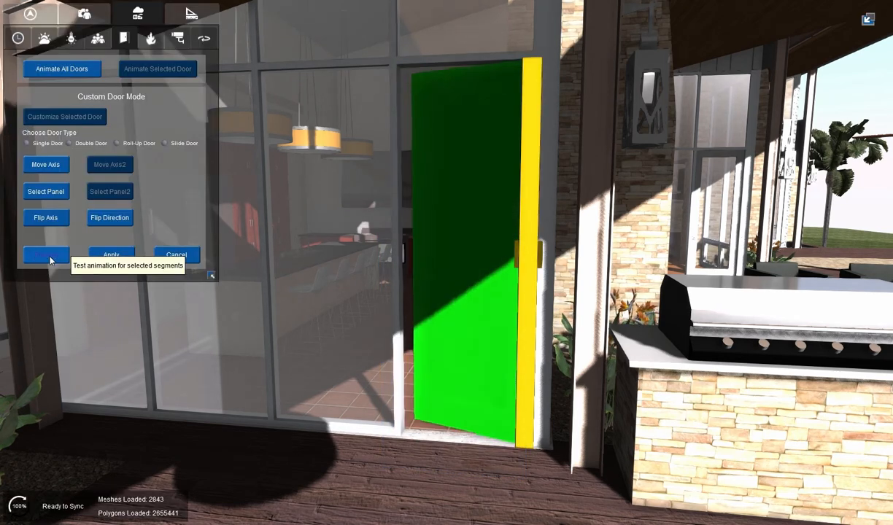
left_click(45, 255)
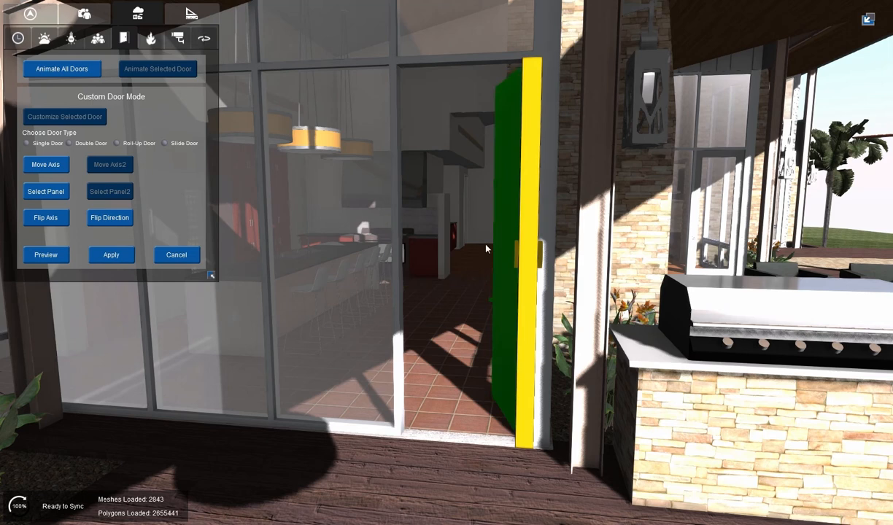
left_click(45, 217)
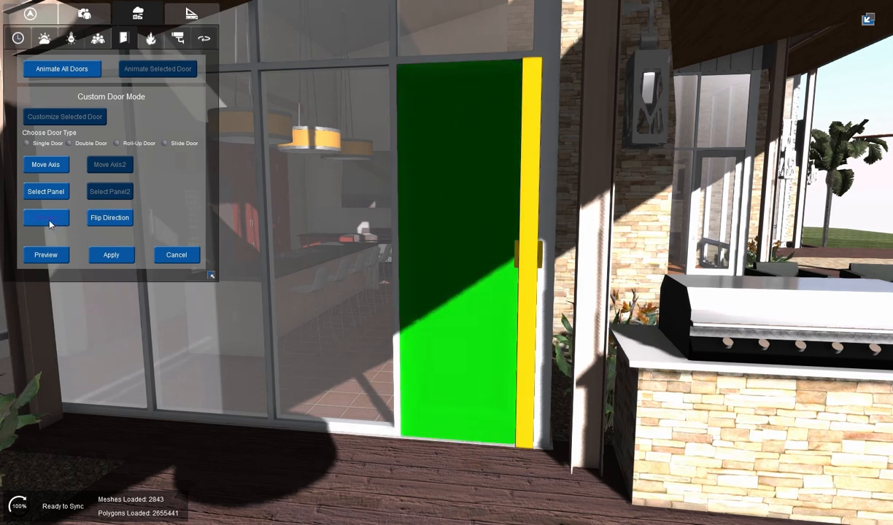
left_click(45, 217)
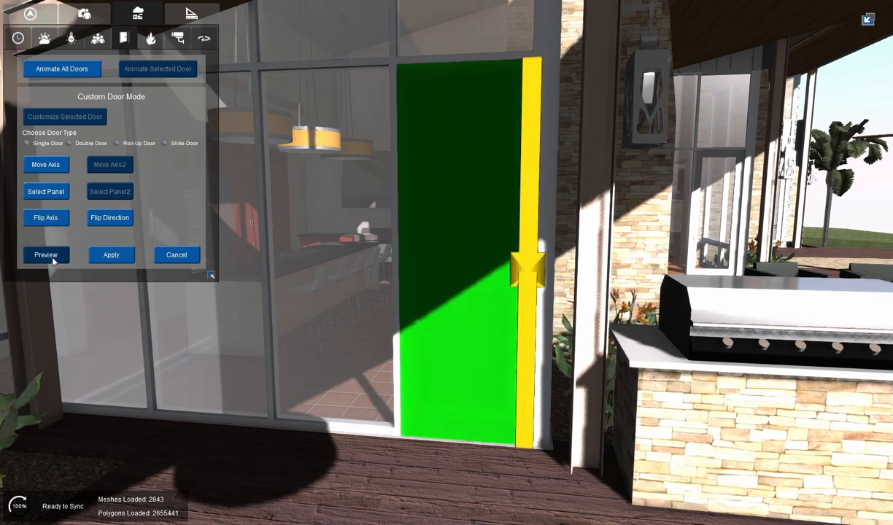
left_click(45, 255)
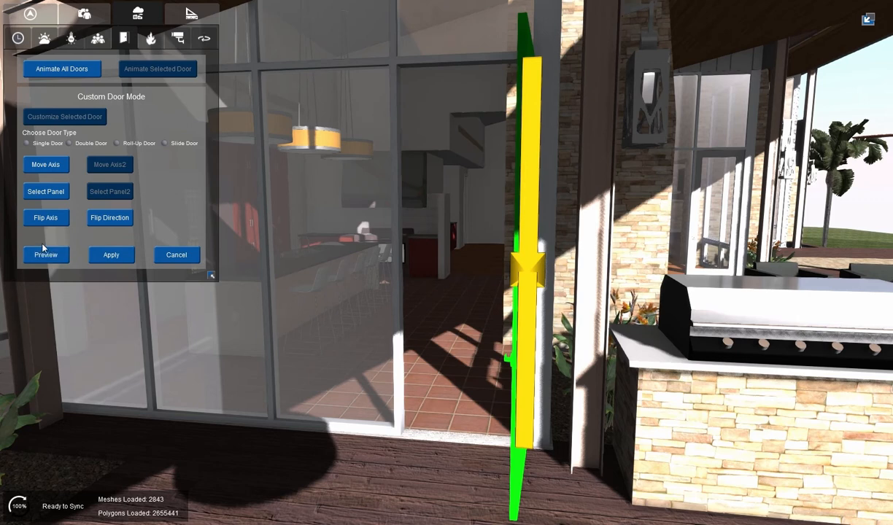
left_click(45, 254)
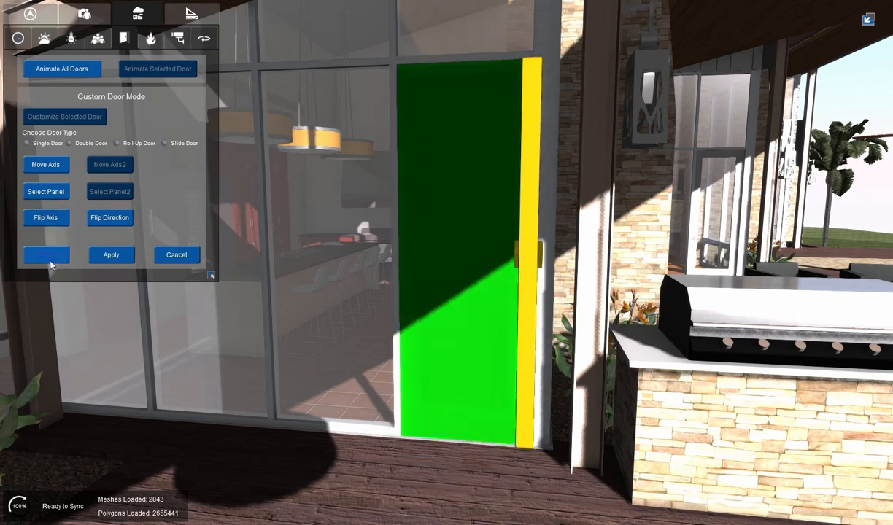
left_click(46, 255)
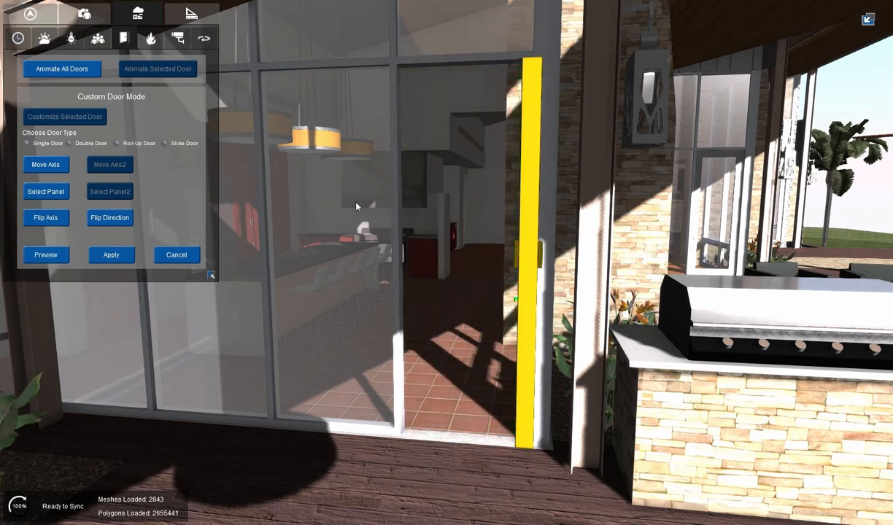
left_click(111, 255)
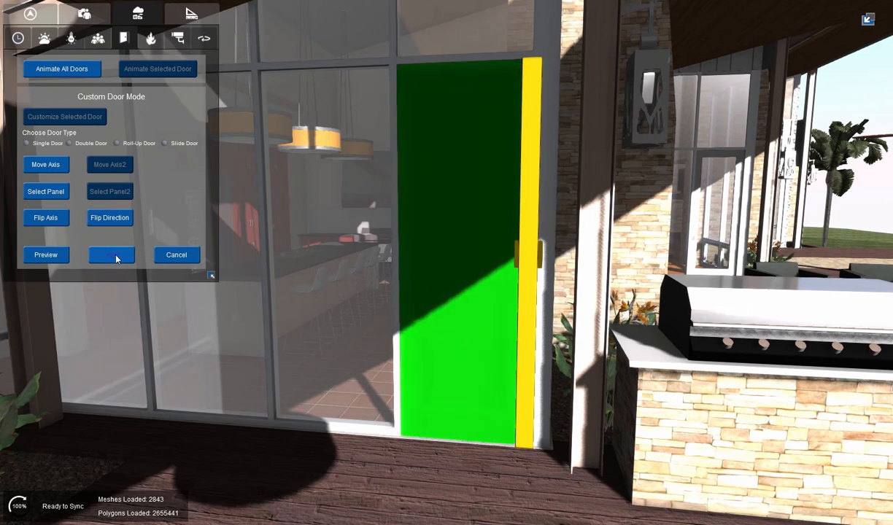
Exit Custom Door Mode for the patio door.
left_click(111, 254)
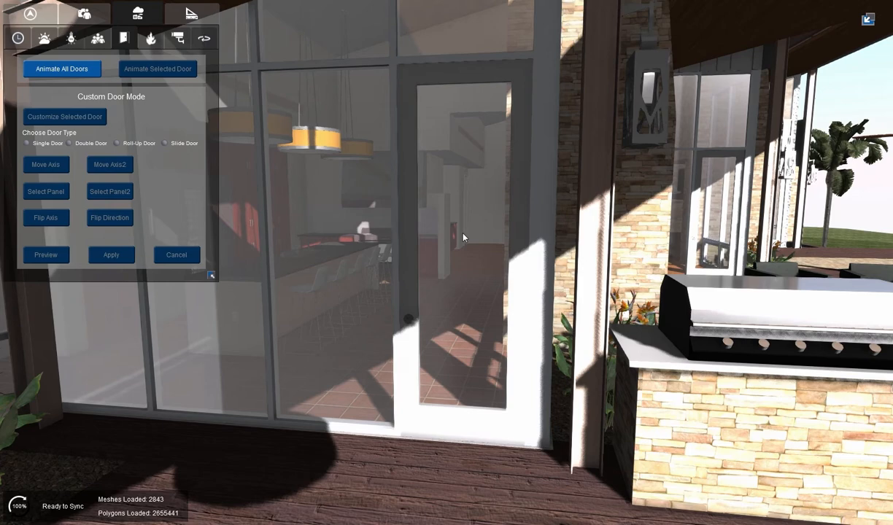
mouse_move(467, 229)
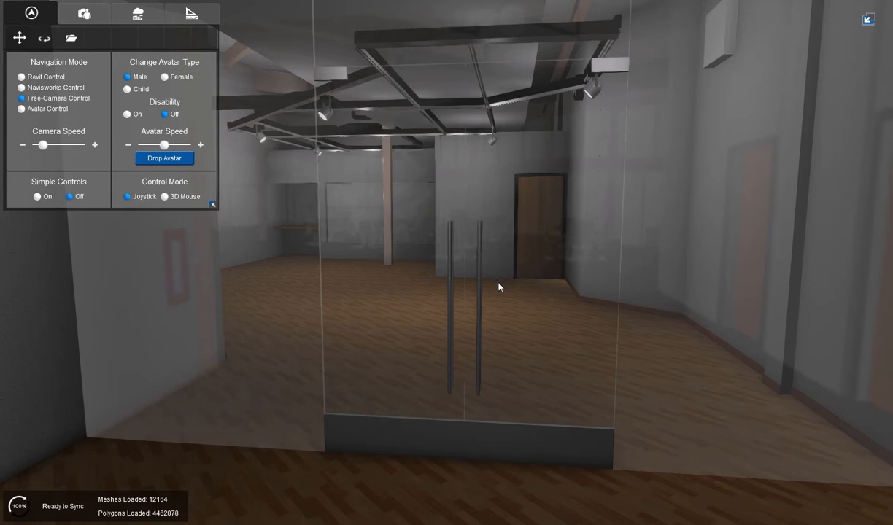
mouse_move(450, 239)
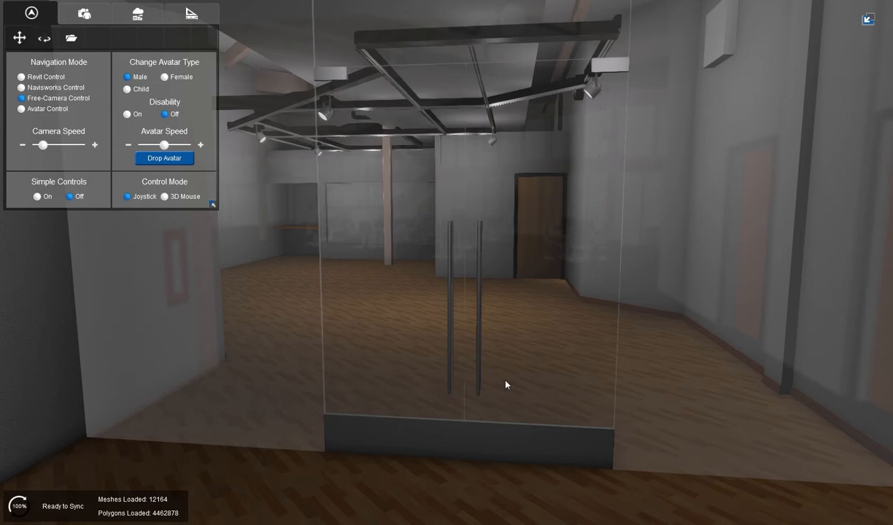
mouse_move(528, 189)
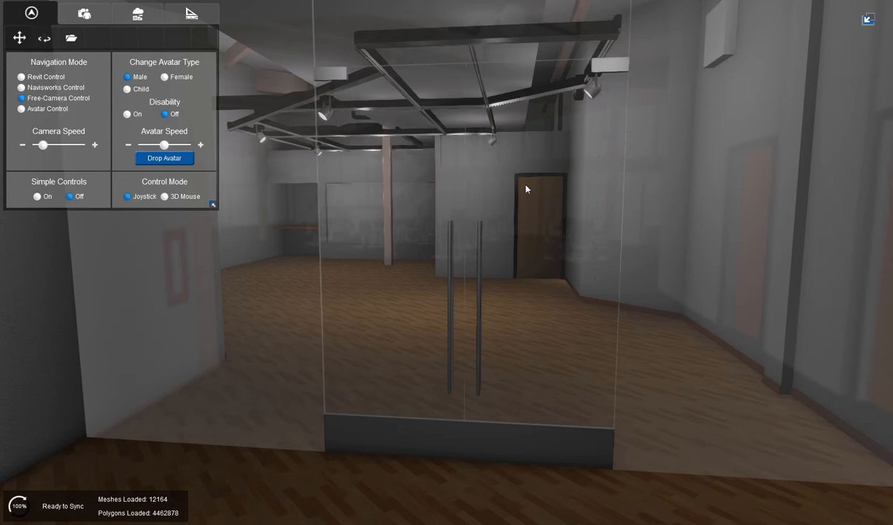
Select the office's glass double door and open Customize Selected Door.
left_click(527, 188)
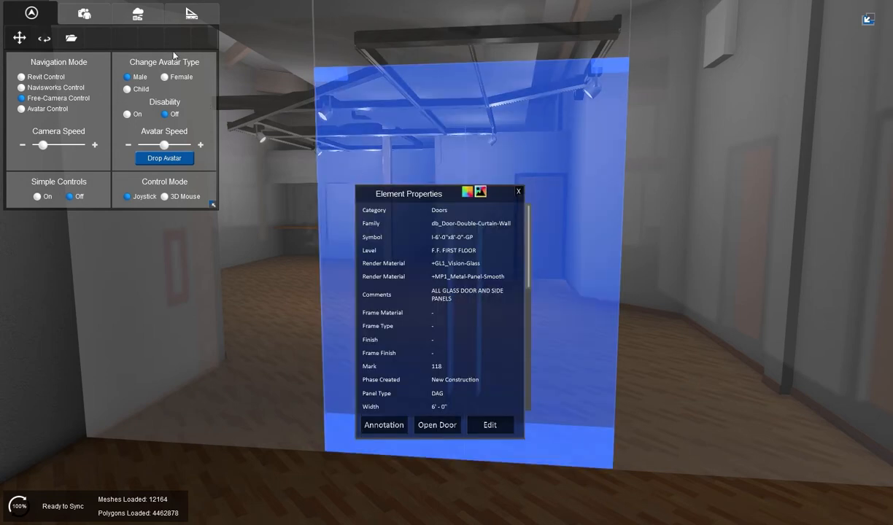
left_click(135, 16)
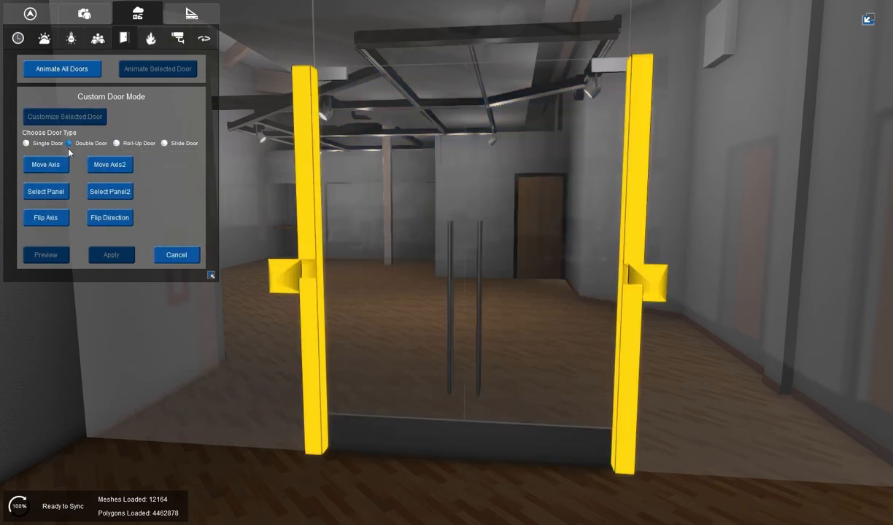
Set the entrance to Double Door and reposition both hinge axes with Move Axis and Move Axis2.
left_click(45, 164)
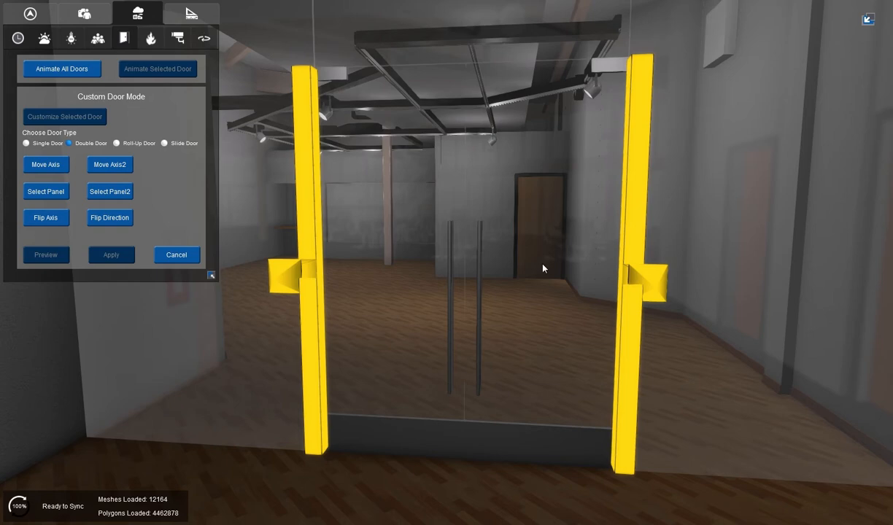
mouse_move(618, 72)
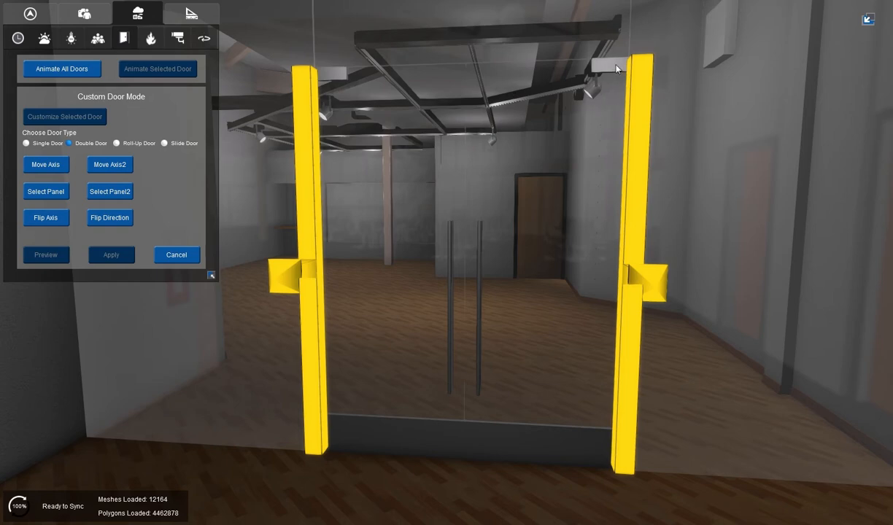
mouse_move(595, 70)
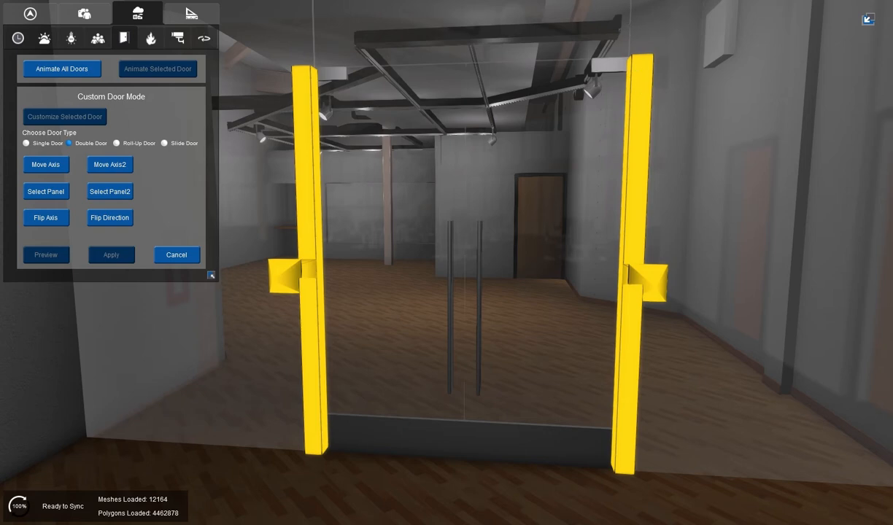
mouse_move(622, 45)
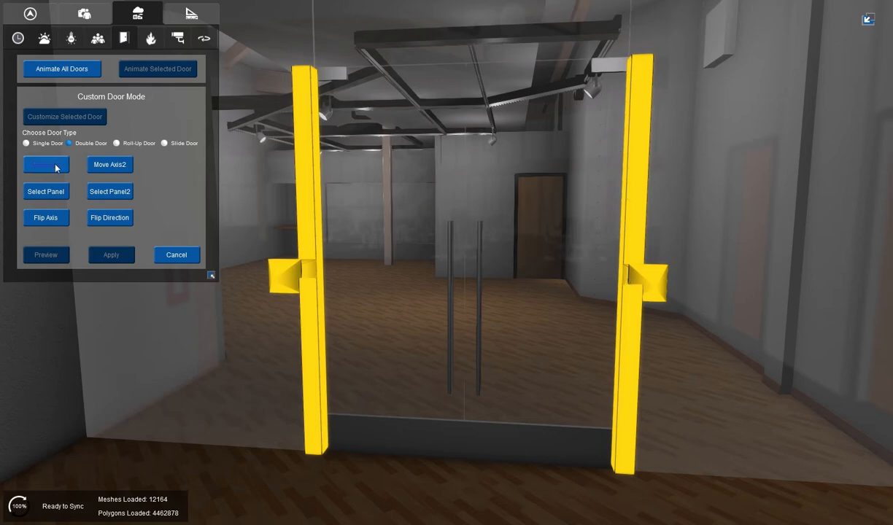
left_click(46, 164)
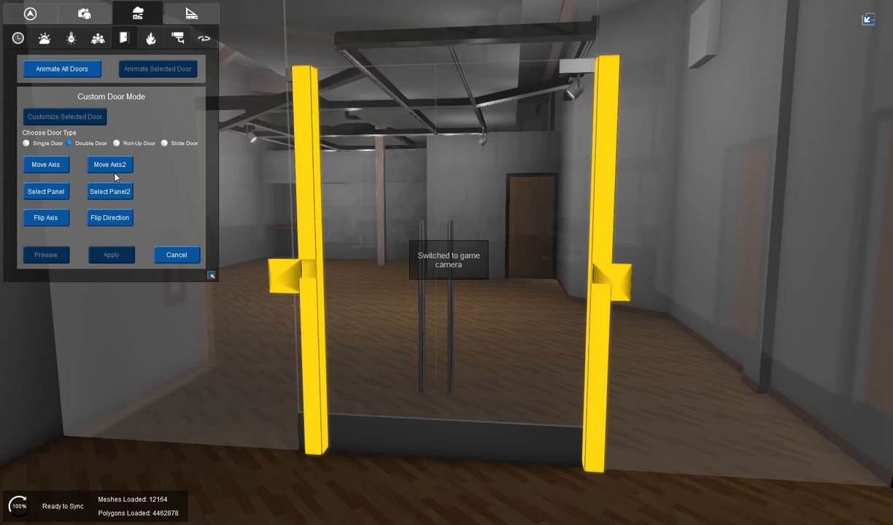
left_click(109, 165)
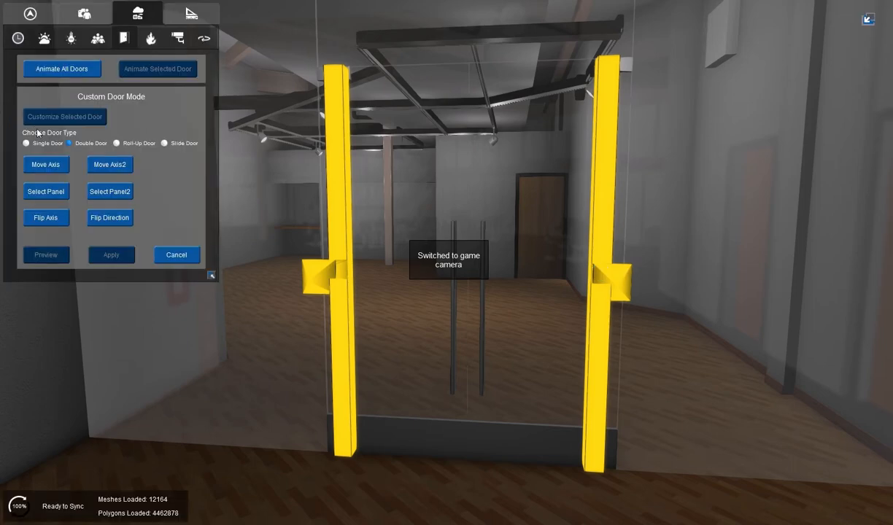
Pick the left glass leaf as the first door panel.
left_click(45, 191)
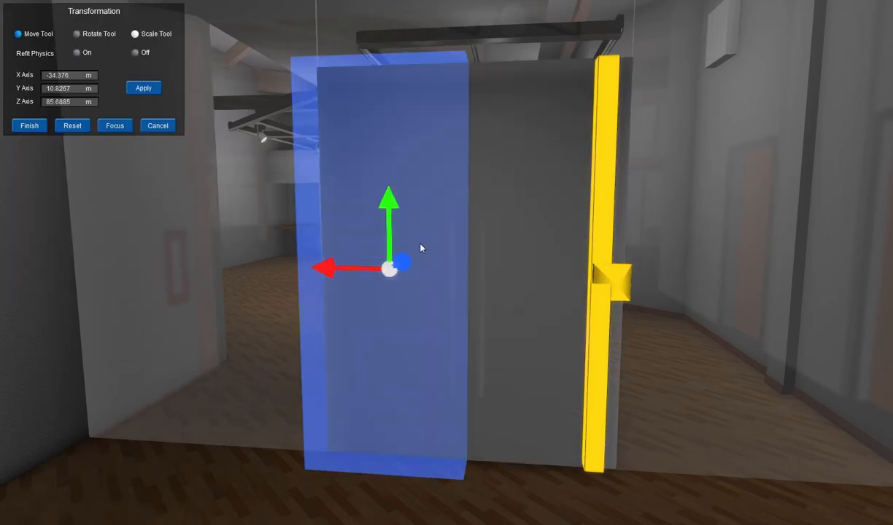
mouse_move(328, 272)
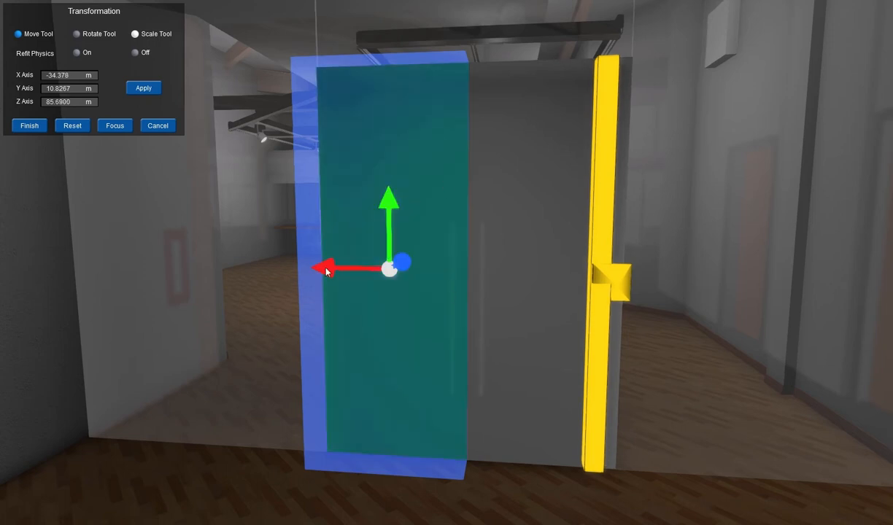
mouse_move(468, 284)
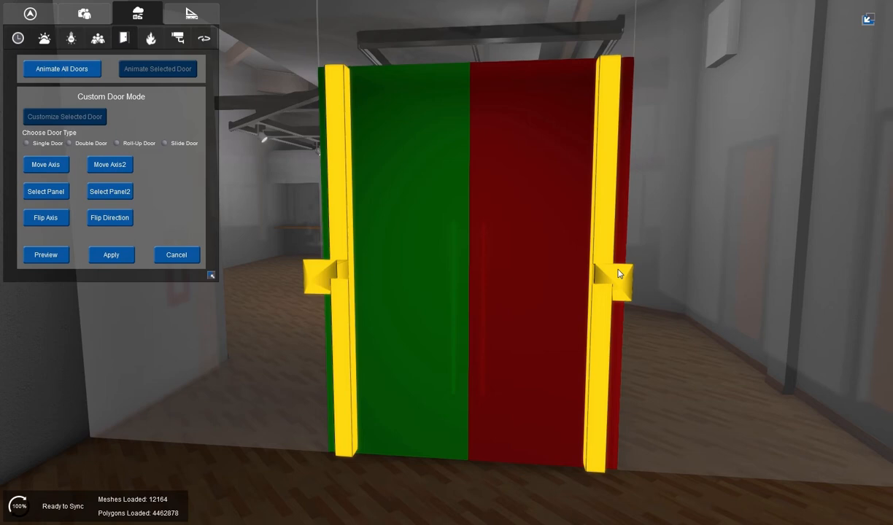
Flip the double door's hinge axes, preview both leaves swinging open, and apply the animation.
left_click(45, 218)
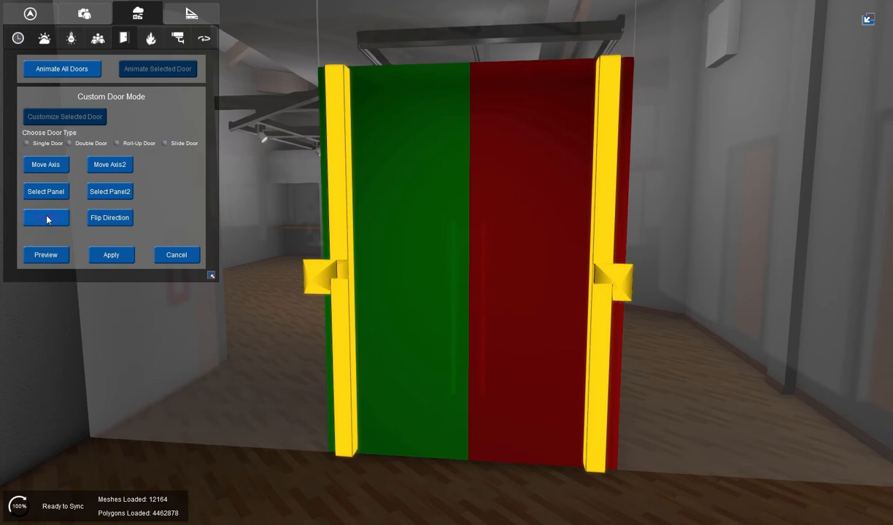
left_click(45, 217)
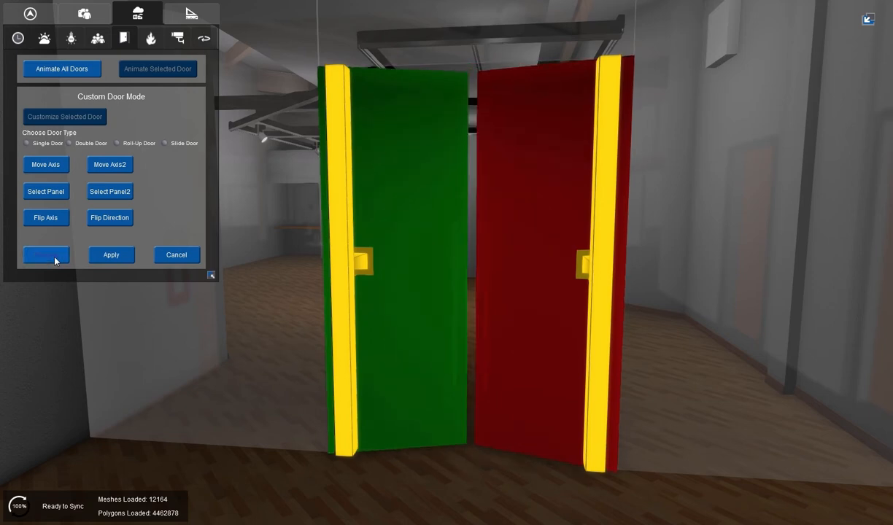
left_click(45, 254)
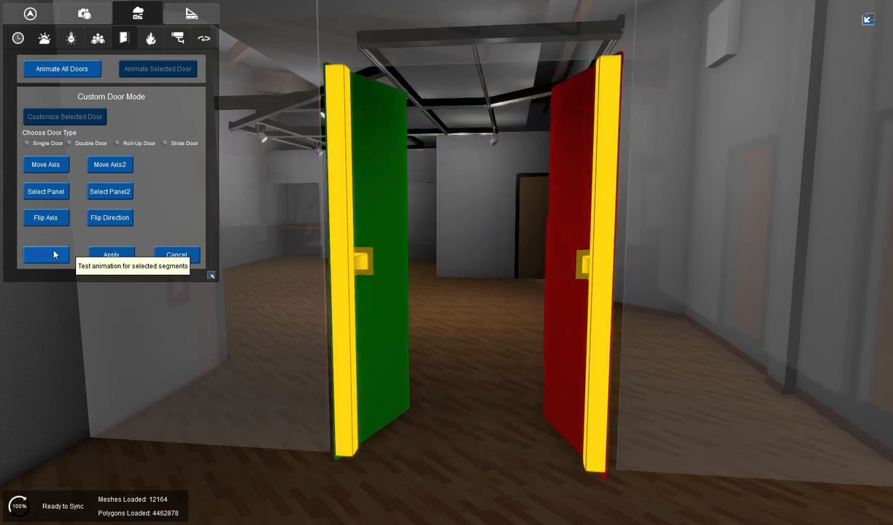
left_click(46, 255)
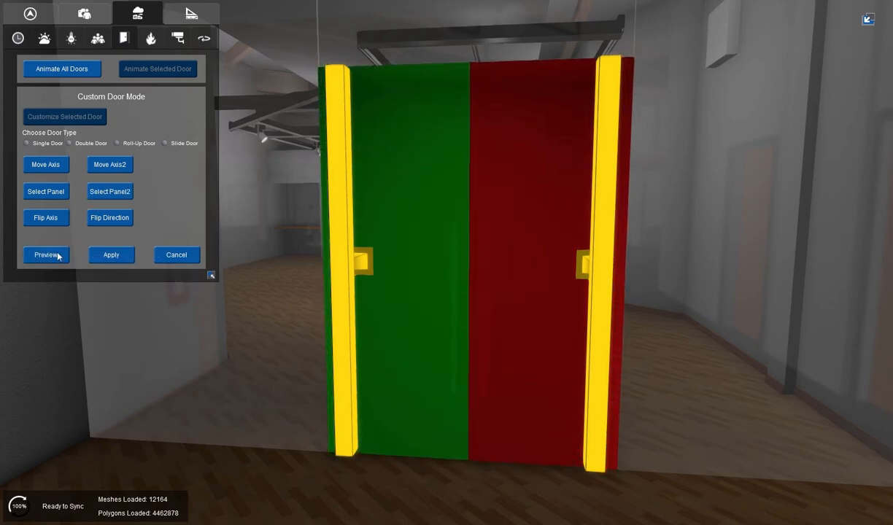
left_click(45, 255)
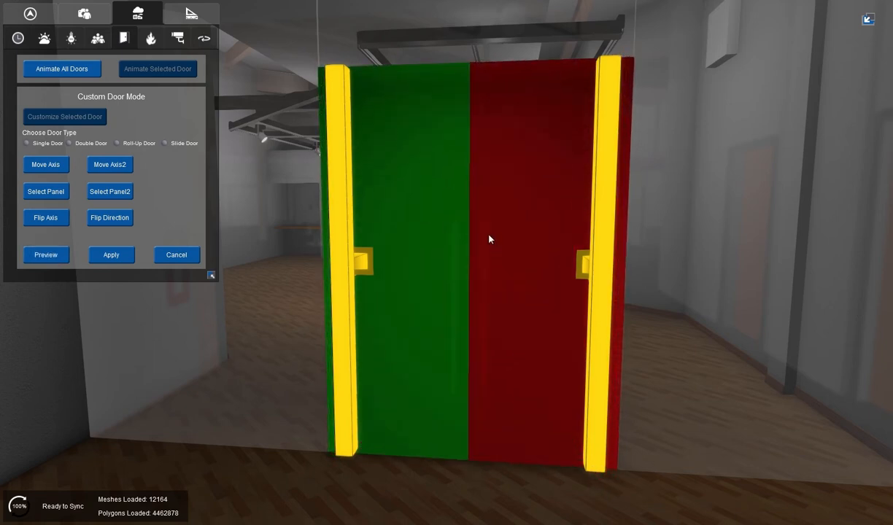
left_click(111, 254)
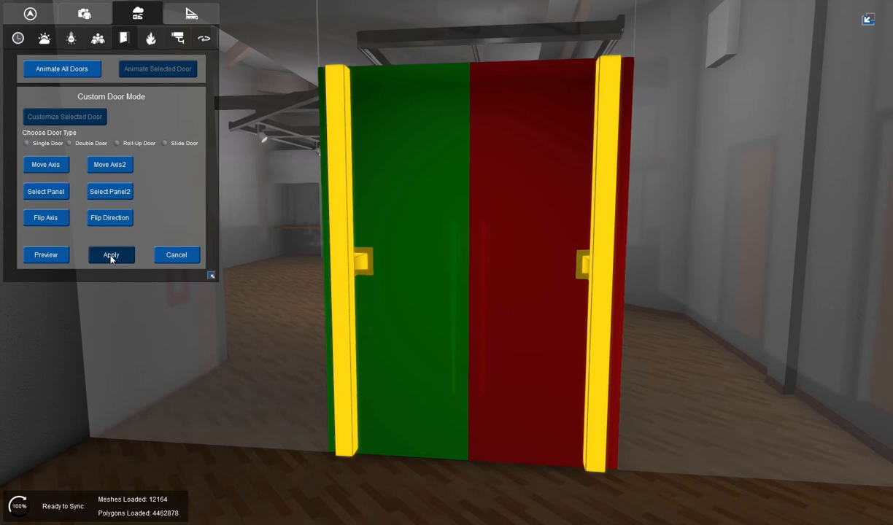
left_click(111, 254)
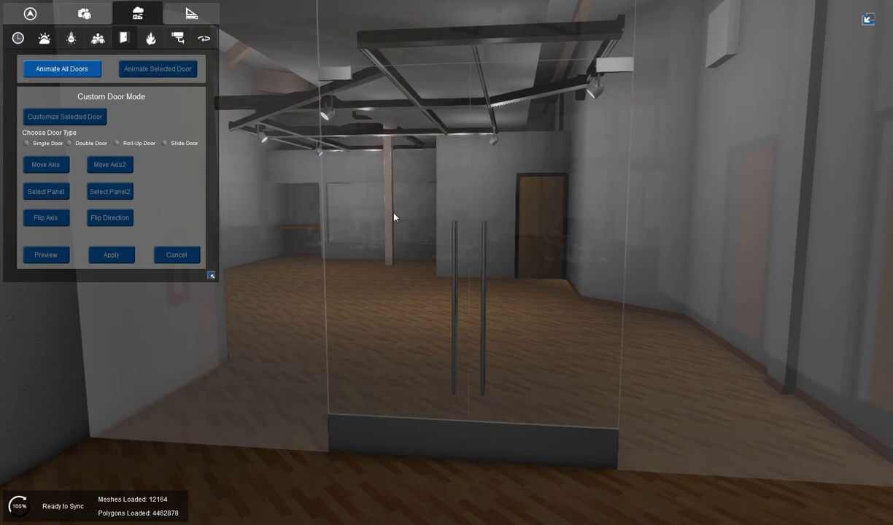
mouse_move(205, 119)
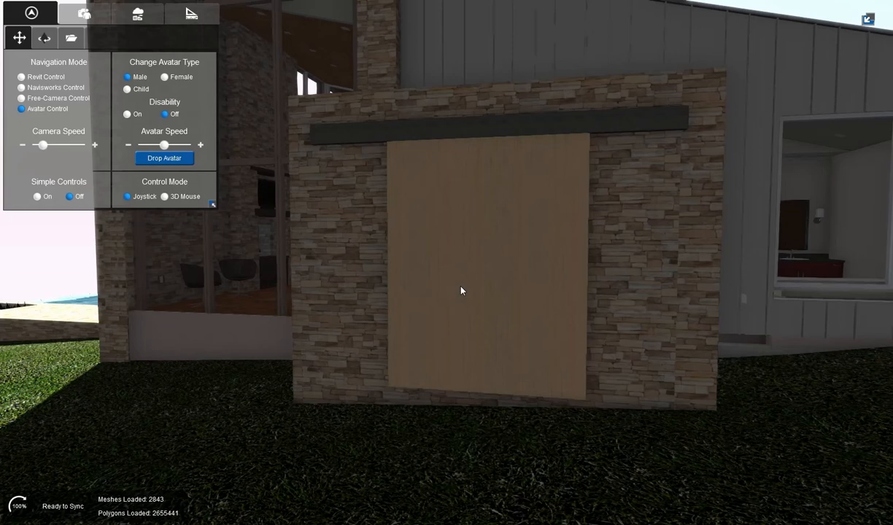
mouse_move(336, 138)
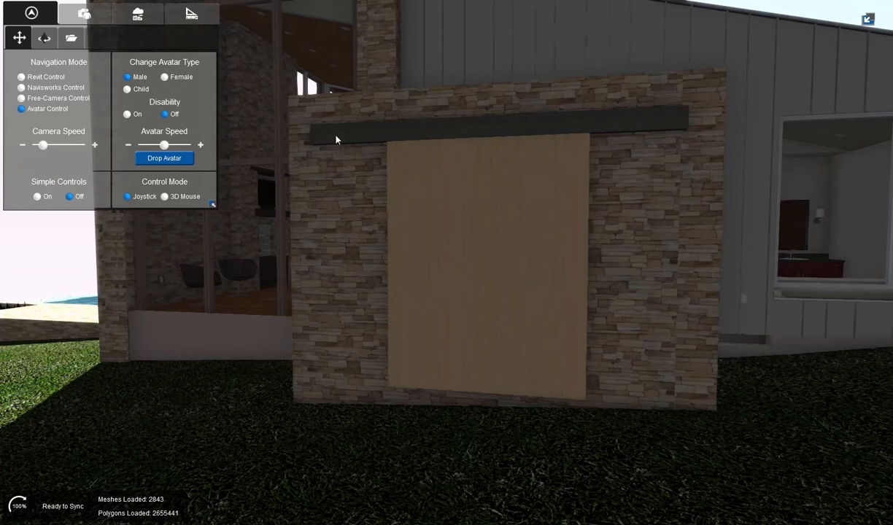
mouse_move(525, 129)
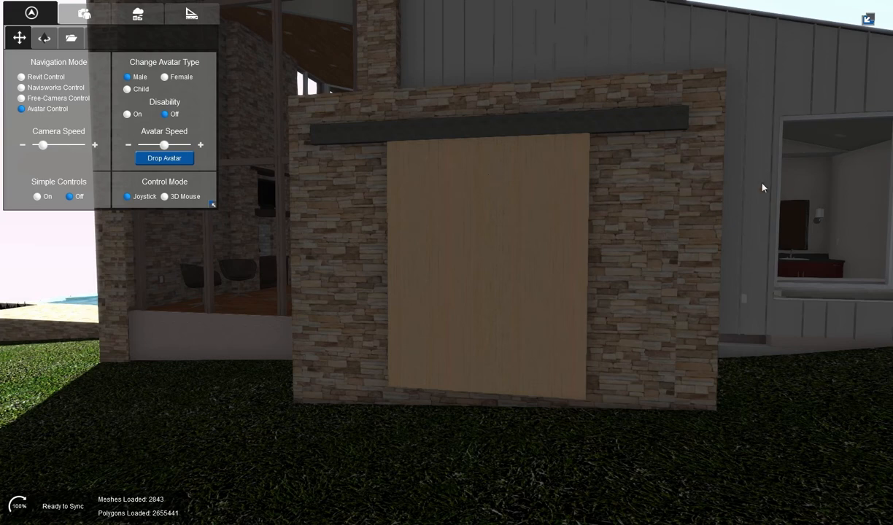
mouse_move(493, 247)
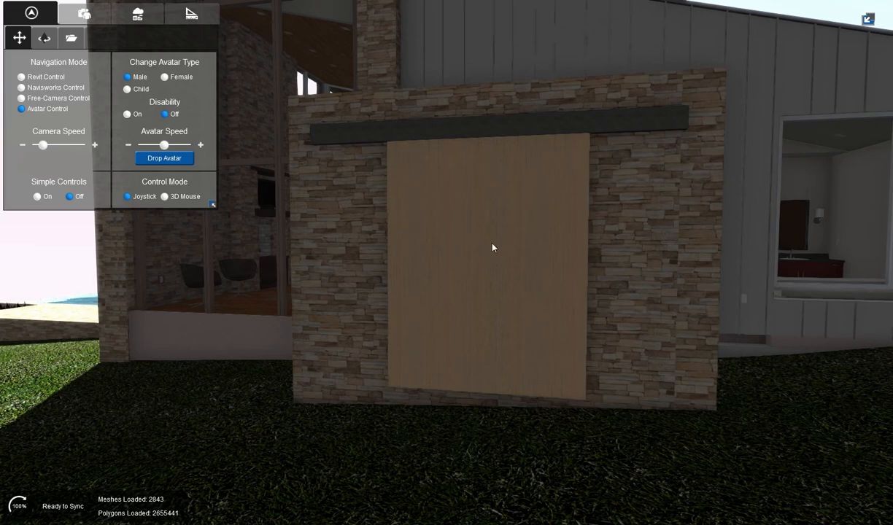
Customize the barn door as a Slide Door and start moving its slide axis.
left_click(129, 16)
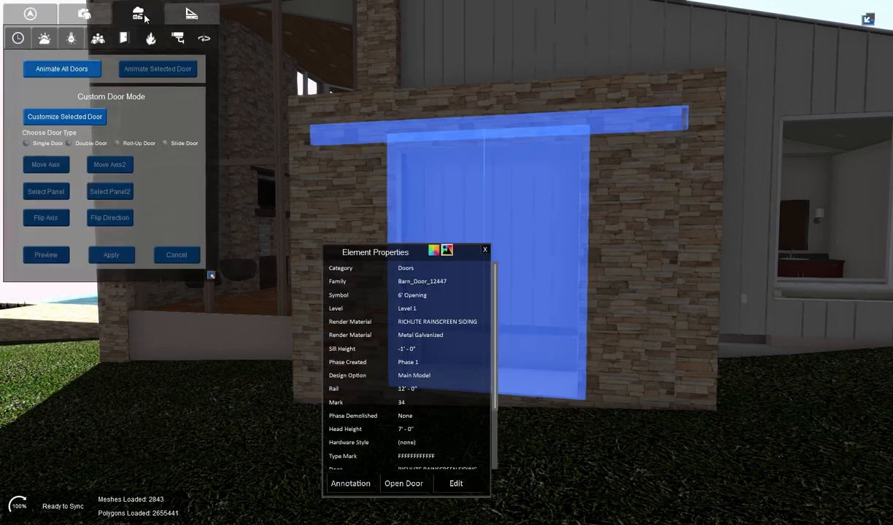
mouse_move(125, 38)
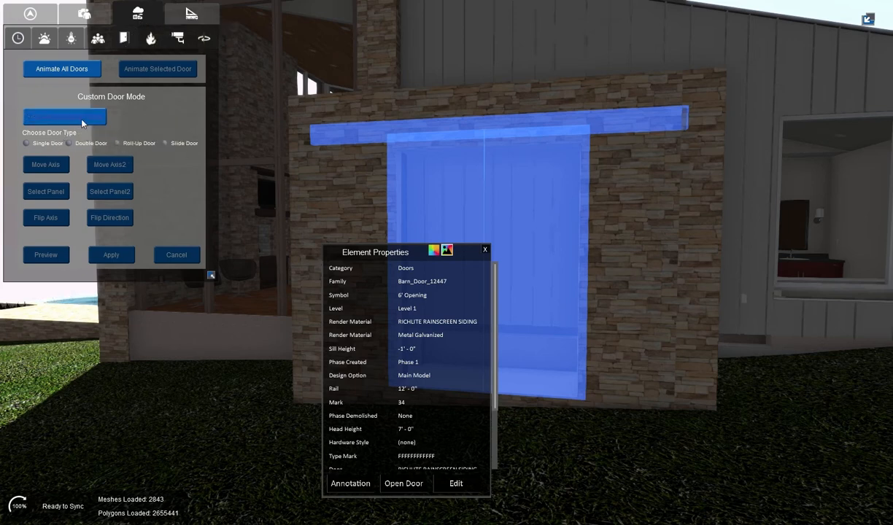
left_click(69, 143)
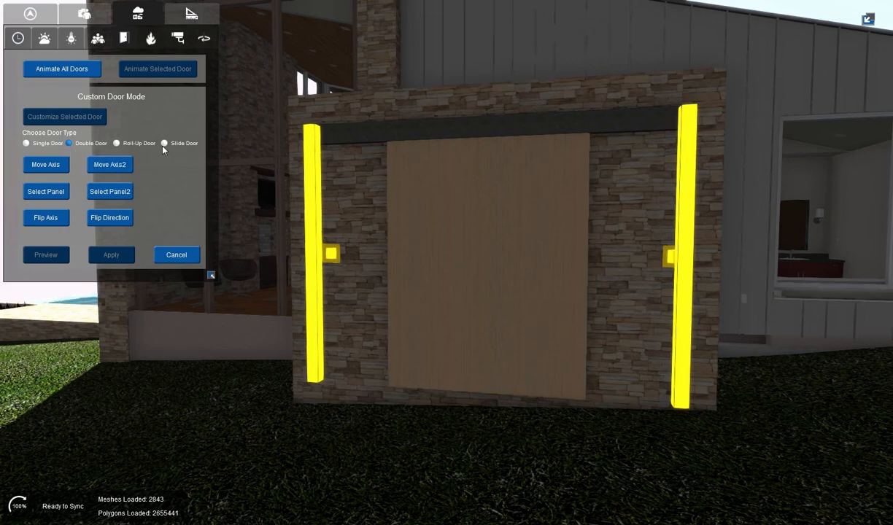
left_click(165, 143)
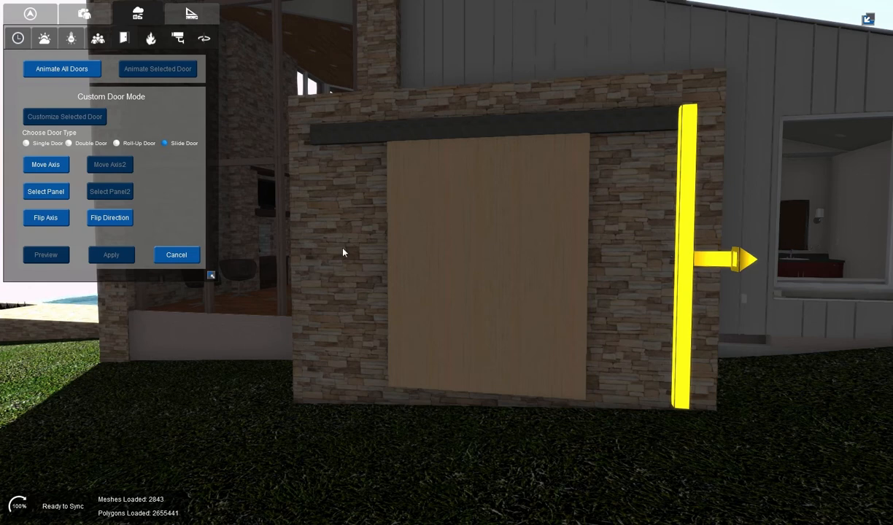
left_click(45, 165)
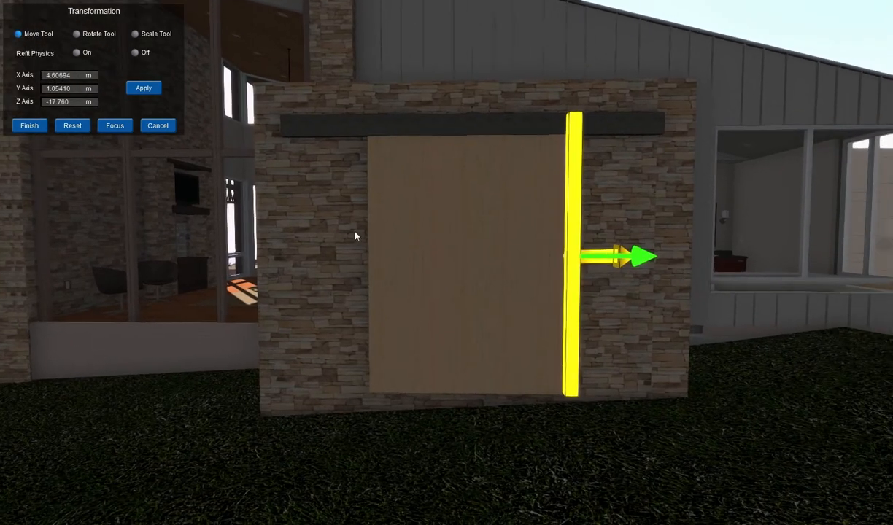
mouse_move(373, 166)
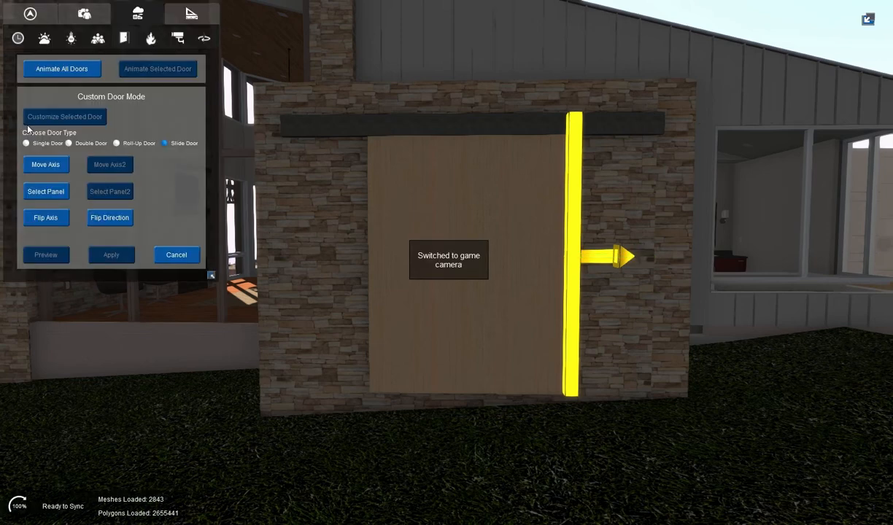
mouse_move(577, 437)
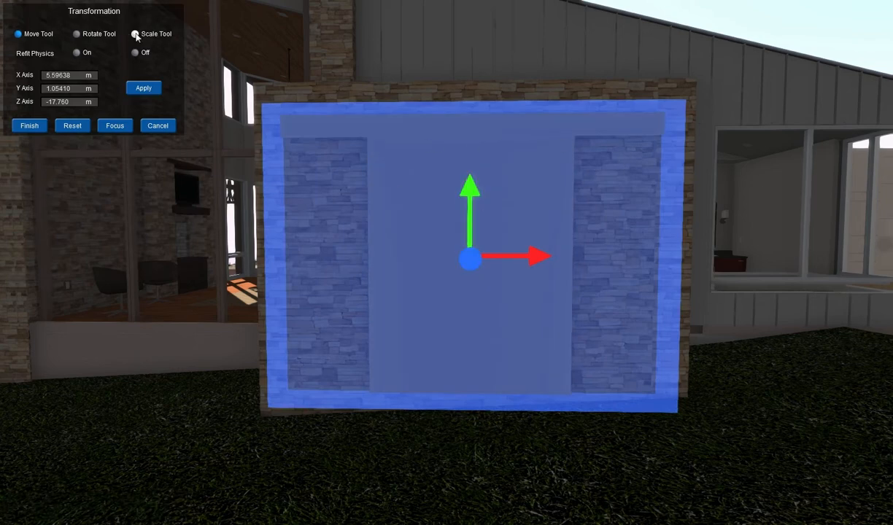
Scale the barn door panel's height down and drag it lower into the opening.
left_click(135, 32)
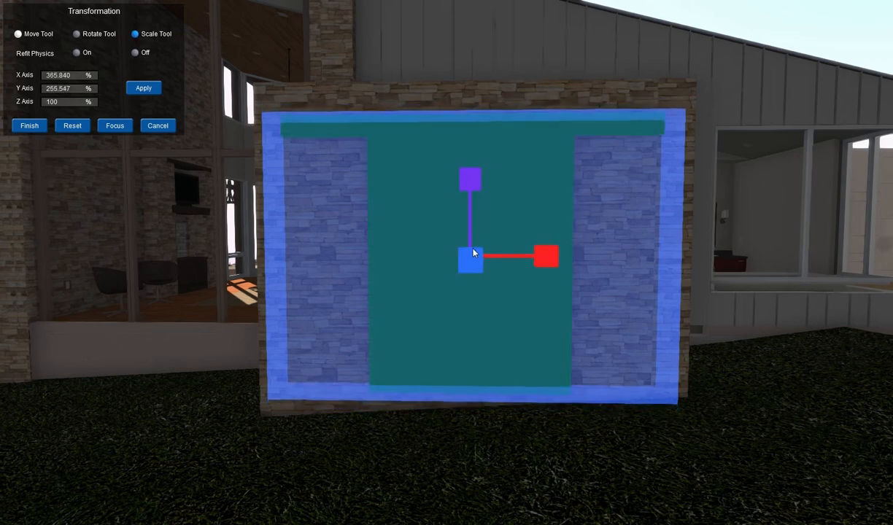
left_click_drag(470, 252, 473, 286)
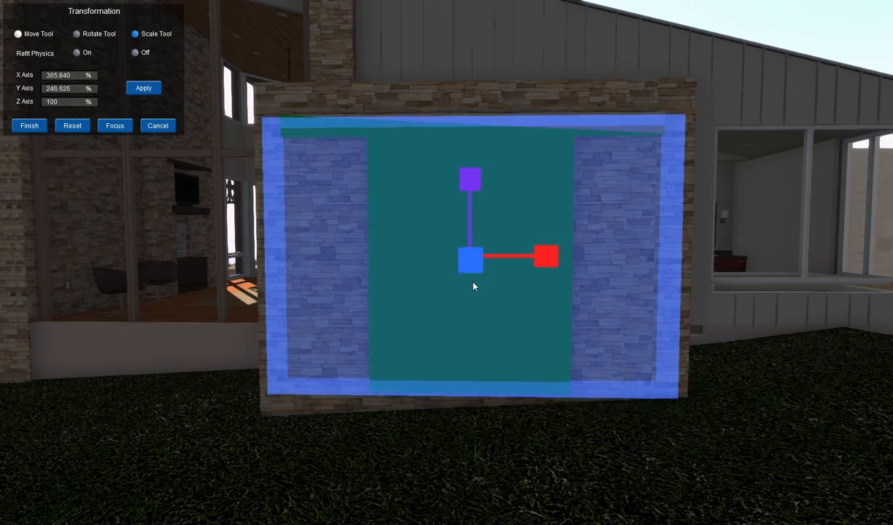
left_click(19, 33)
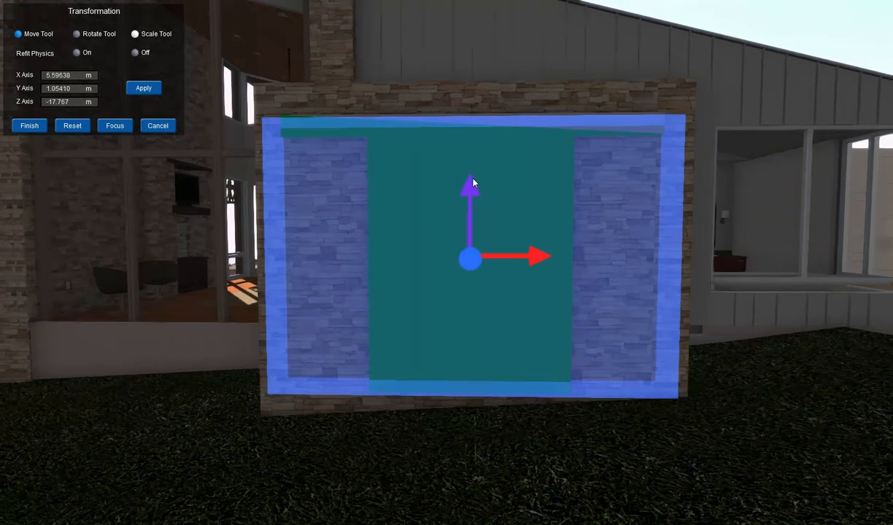
left_click_drag(469, 184, 469, 210)
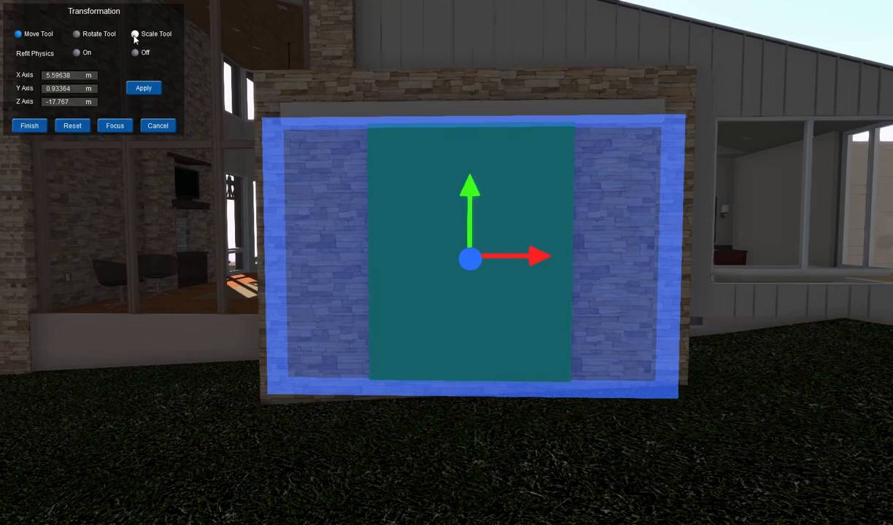
left_click(133, 34)
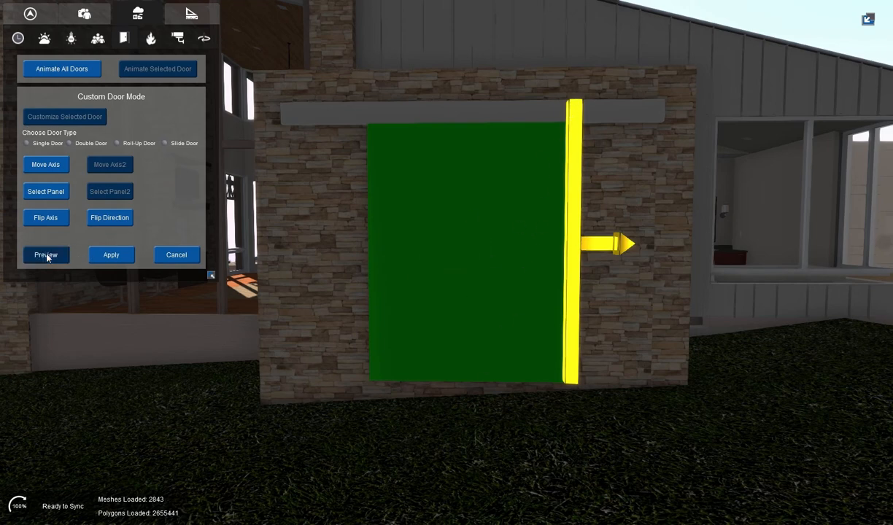
Preview the barn door slide, adjust its movement axis, and apply the sliding animation.
left_click(46, 255)
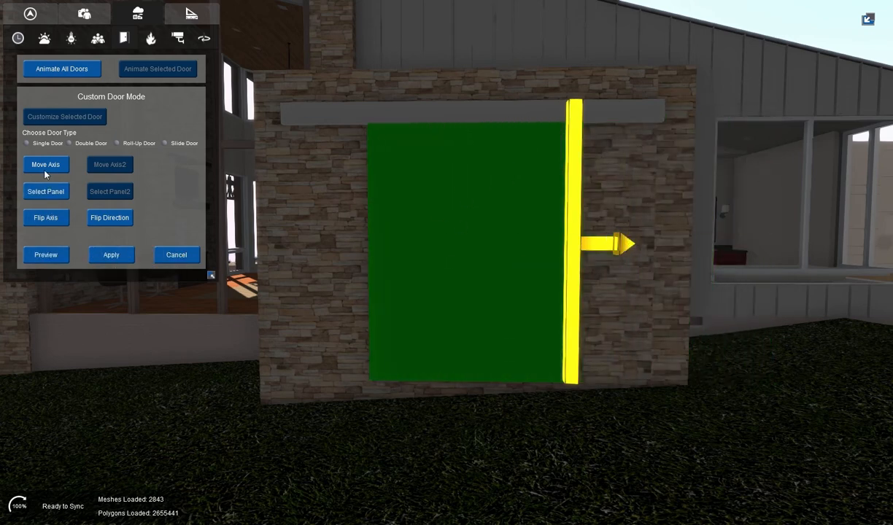
left_click(45, 164)
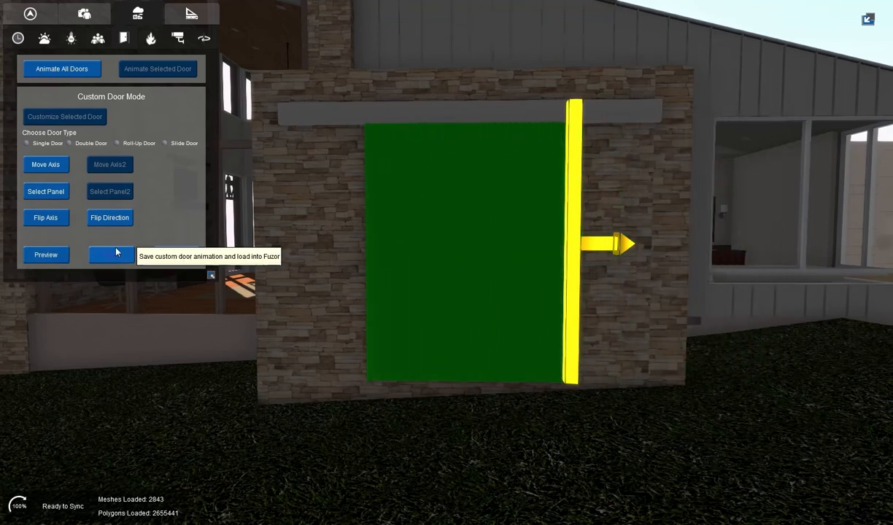
left_click(111, 255)
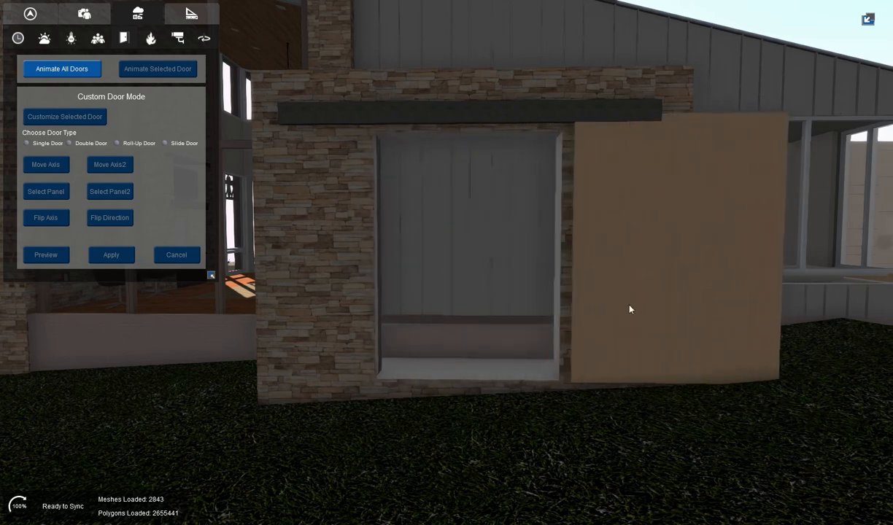
mouse_move(630, 232)
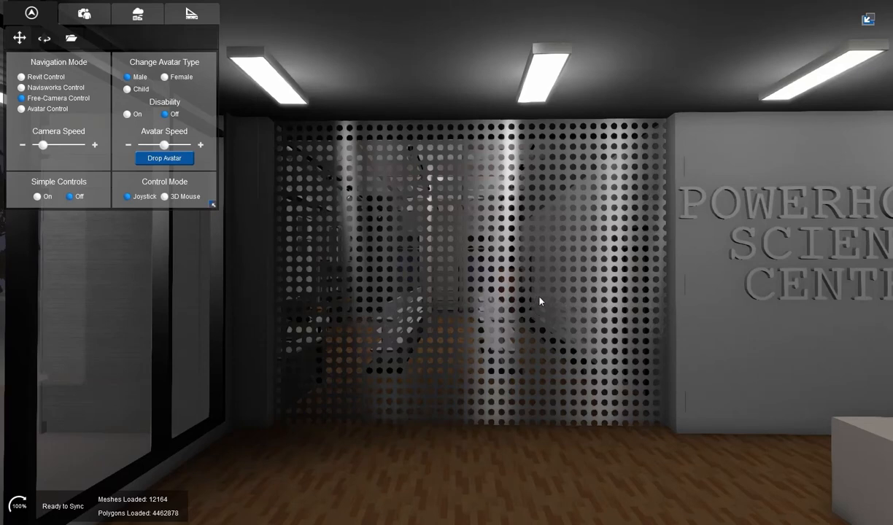
mouse_move(481, 324)
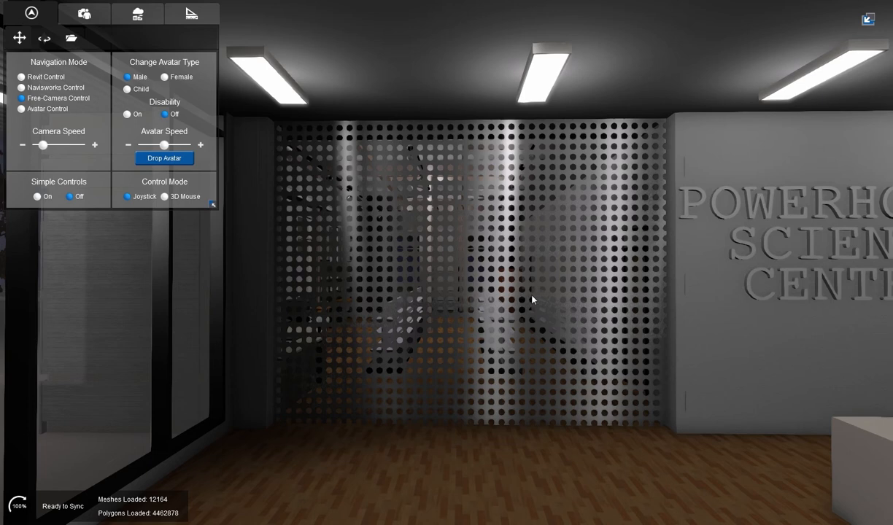
mouse_move(469, 226)
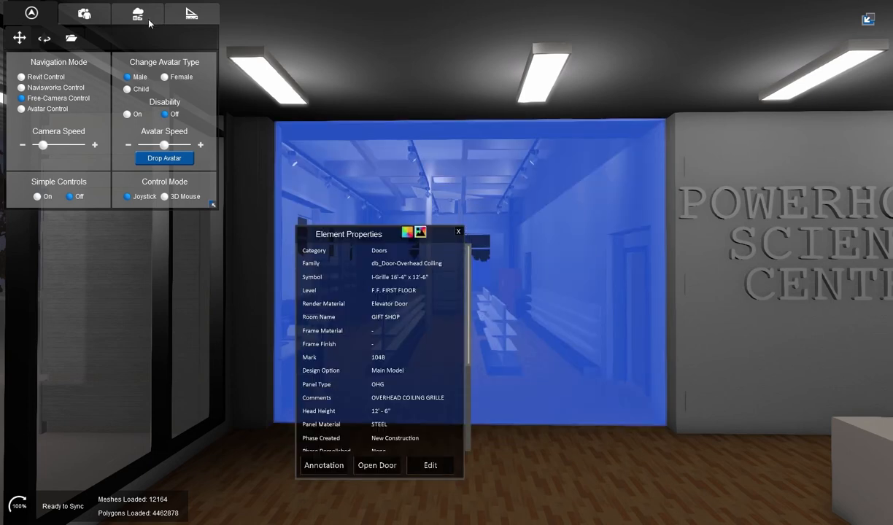
left_click(135, 13)
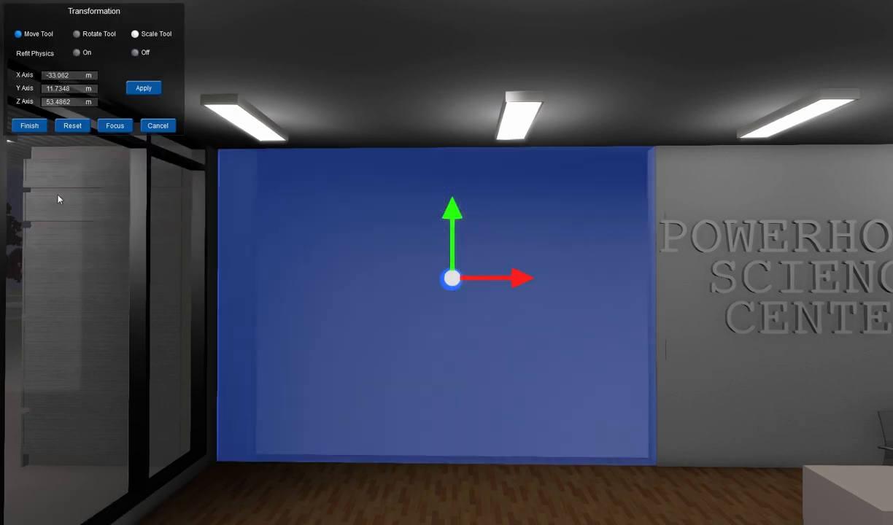
mouse_move(543, 85)
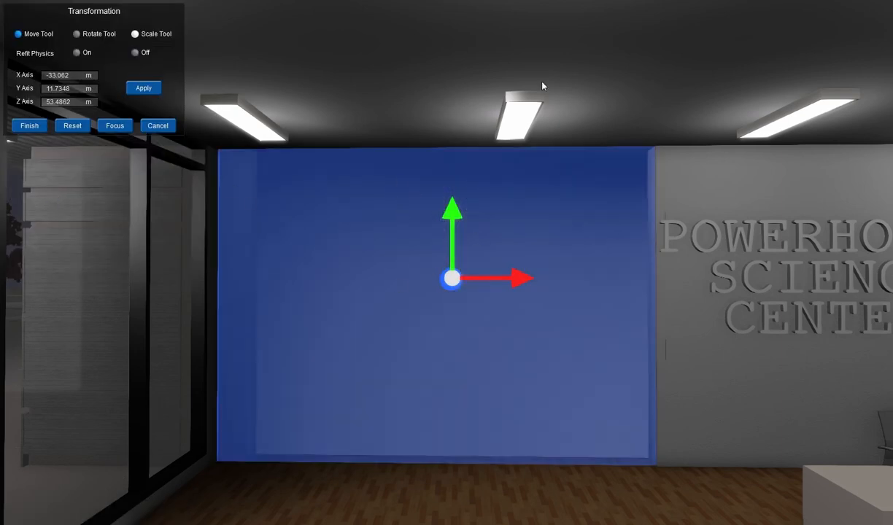
mouse_move(412, 100)
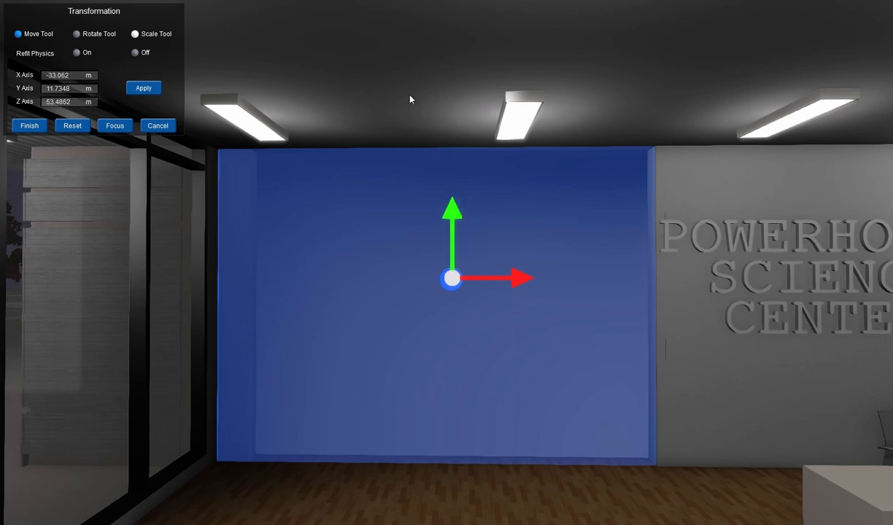
mouse_move(449, 138)
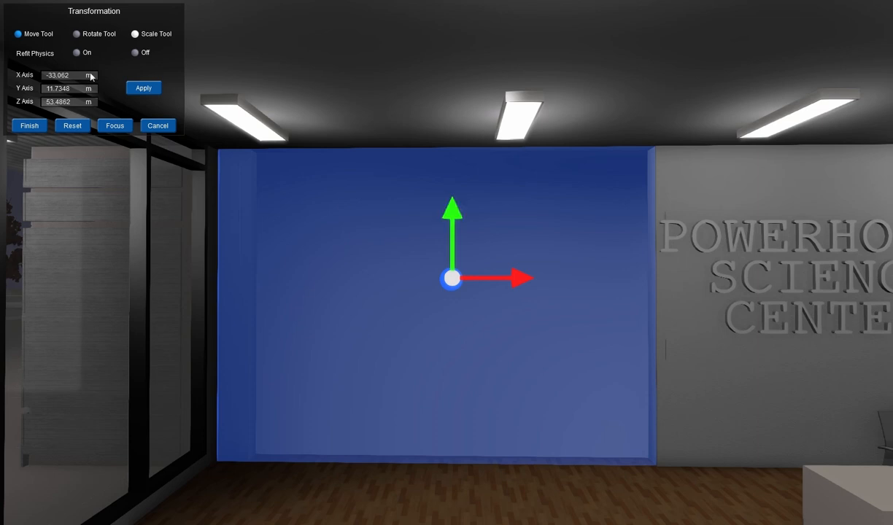
Scale the blue door panel shorter along Y and move it down into the security door opening.
left_click(134, 33)
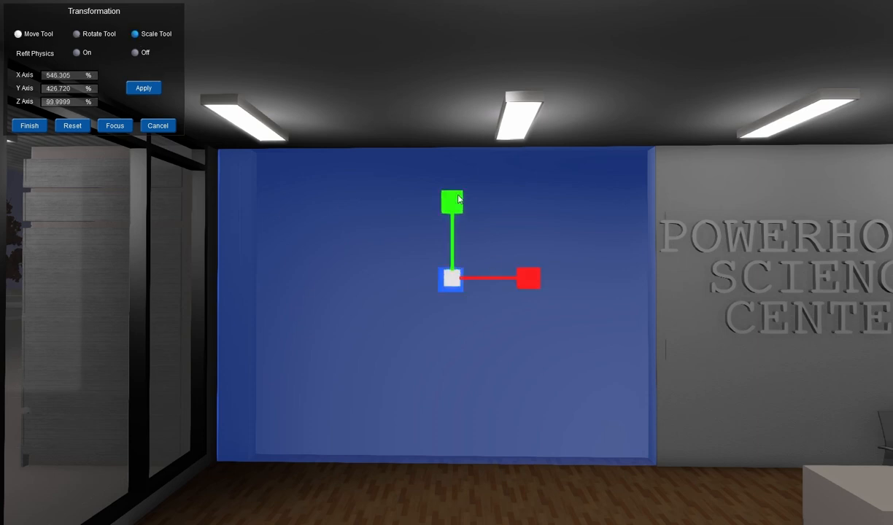
left_click_drag(451, 200, 452, 301)
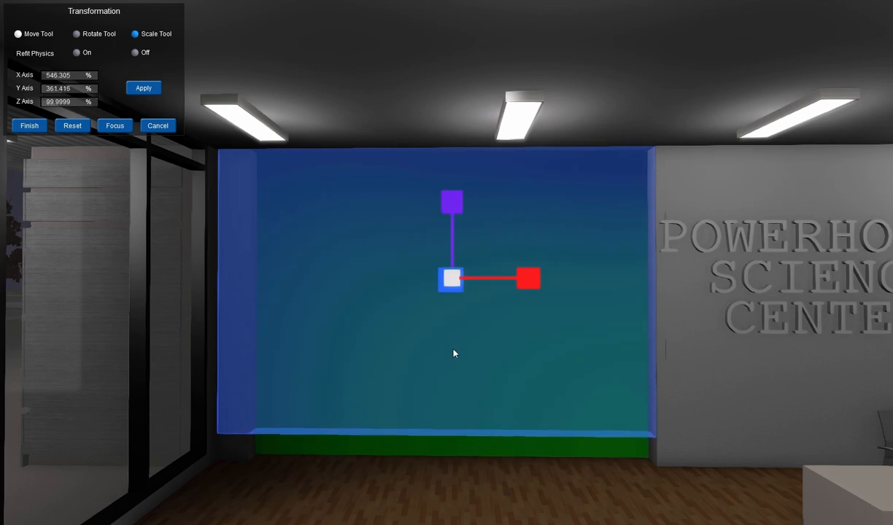
left_click(18, 33)
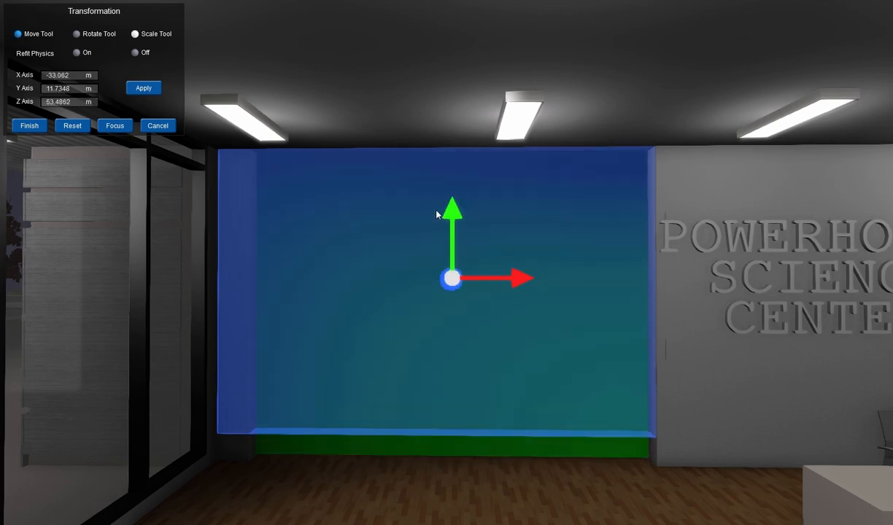
left_click_drag(453, 212, 452, 277)
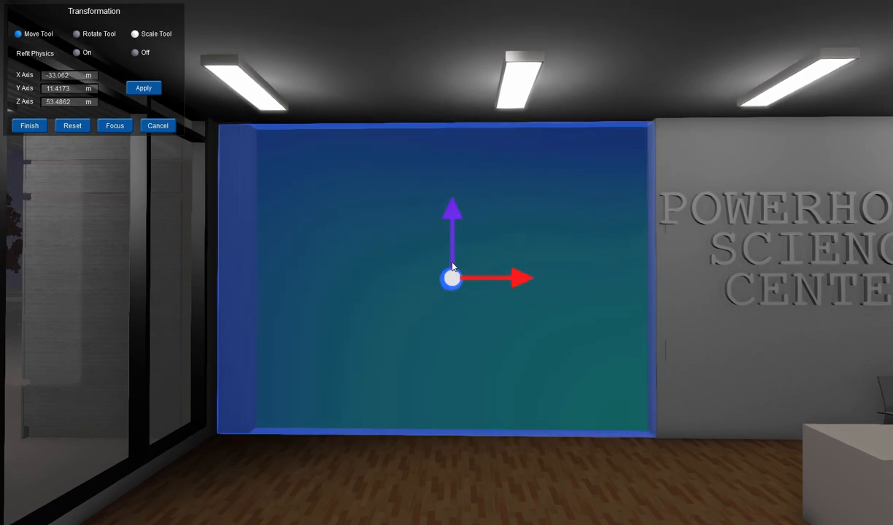
mouse_move(488, 239)
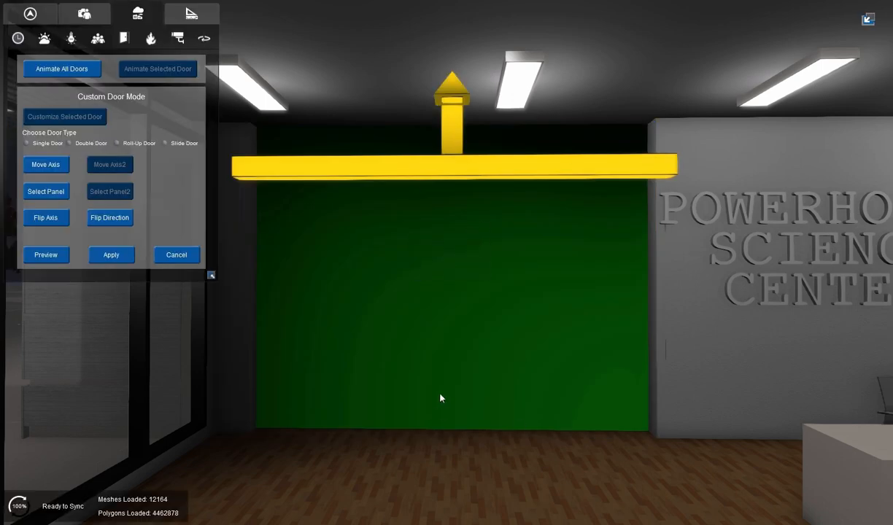
Preview the perforated security door rolling upward, reset it, and apply the roll-up animation.
left_click(45, 254)
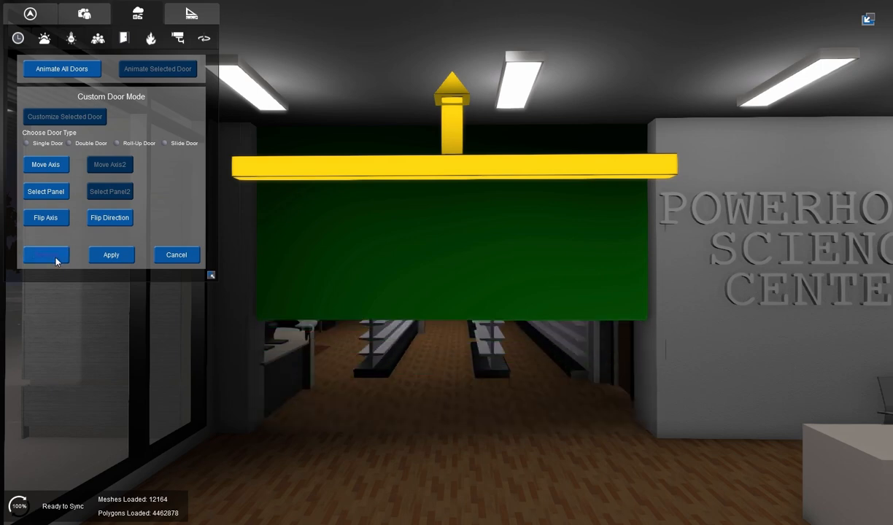
left_click(46, 254)
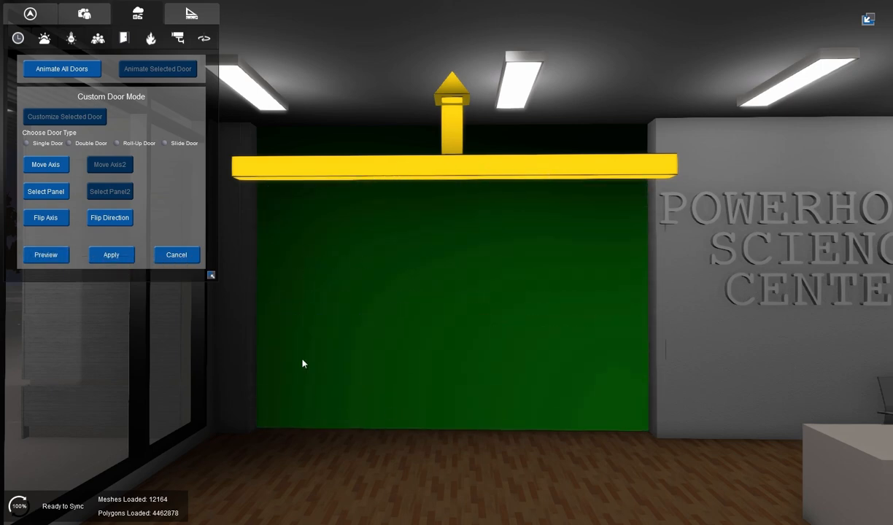
mouse_move(110, 255)
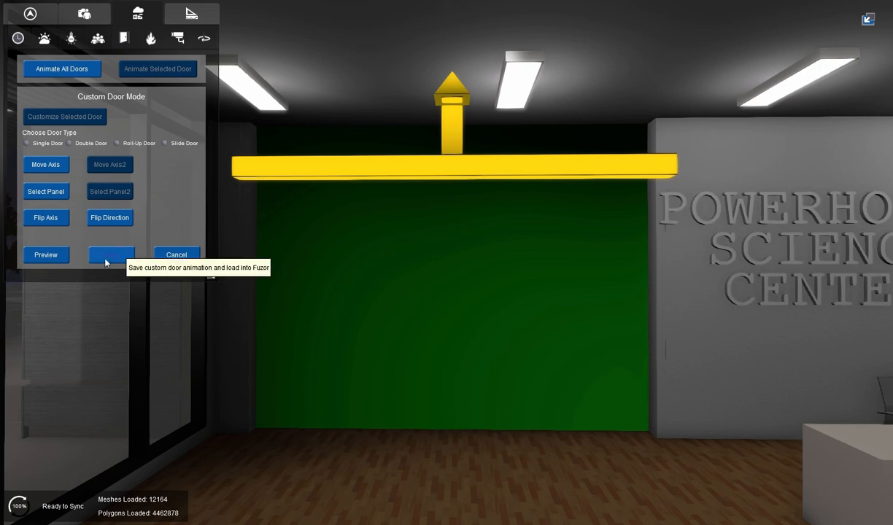
left_click(111, 255)
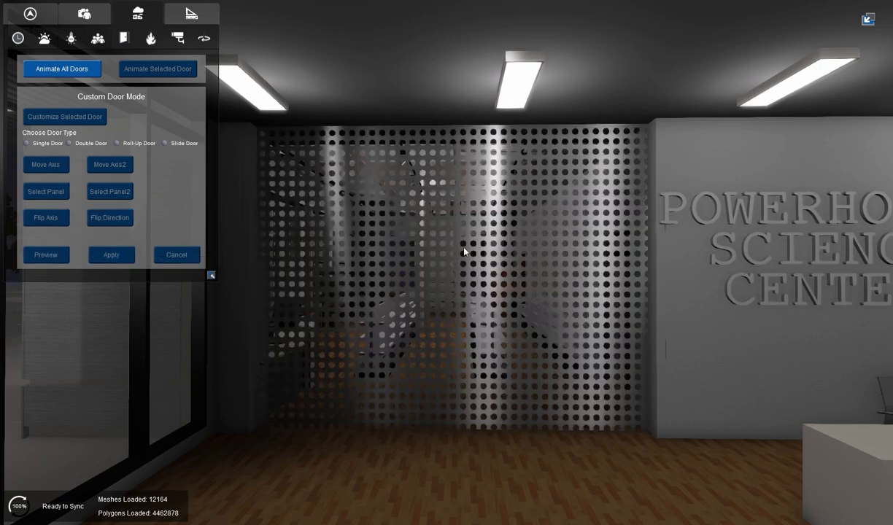